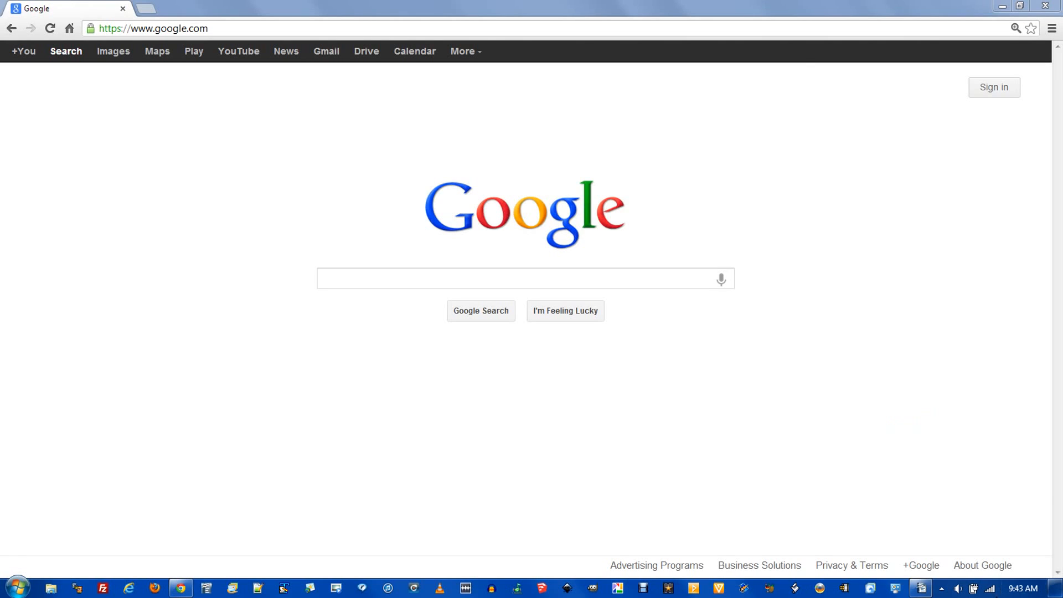
mouse_move(990, 588)
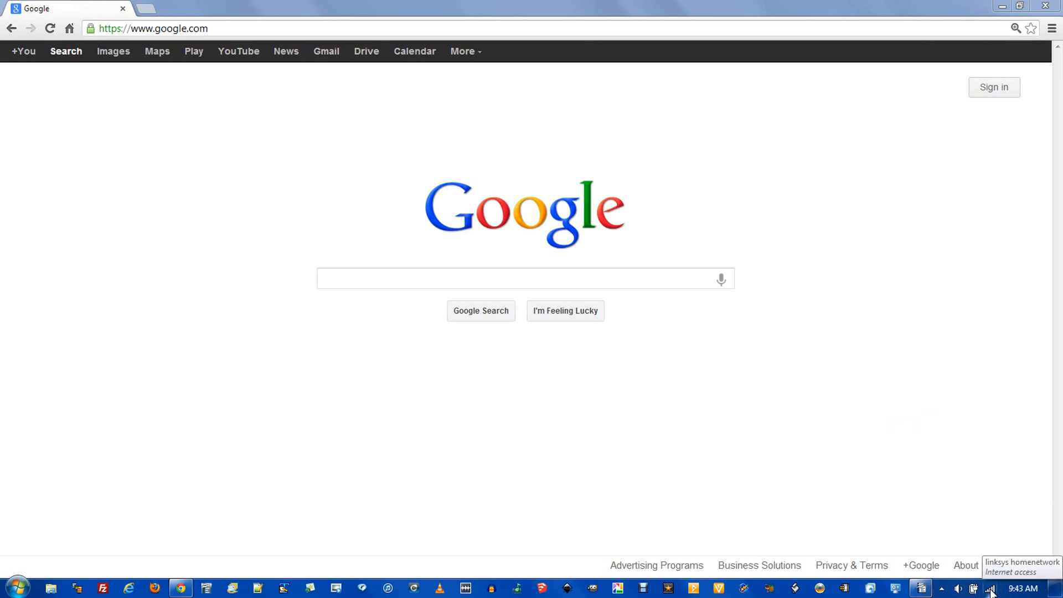
- Show the available wireless networks from the tray, with linksys homenetwork connected
left_click(990, 588)
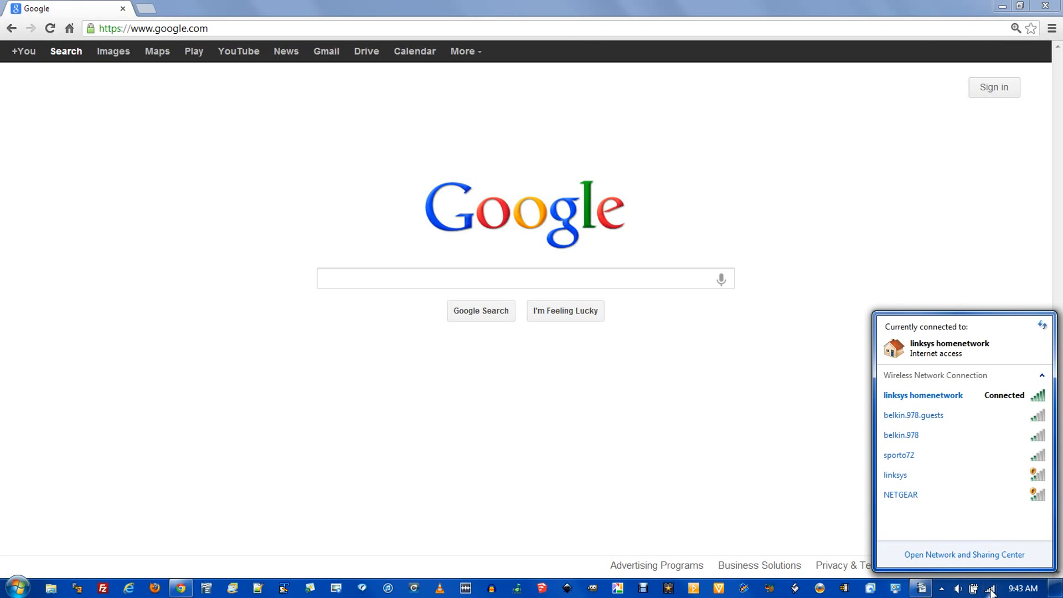
mouse_move(1002, 528)
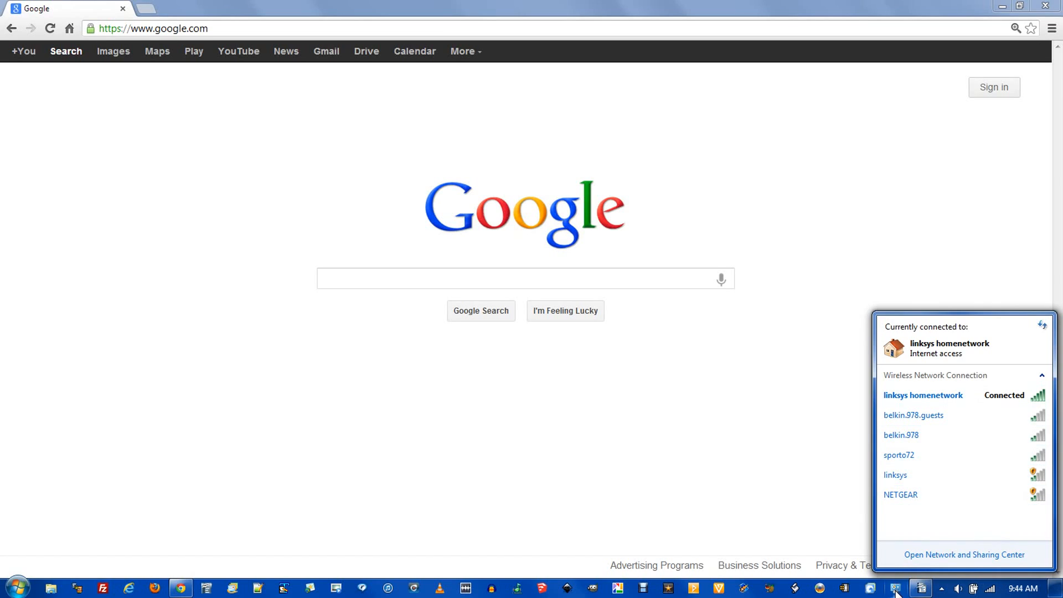
- Reach the Network and Sharing Center via Control Panel and reshow the wireless list
left_click(963, 554)
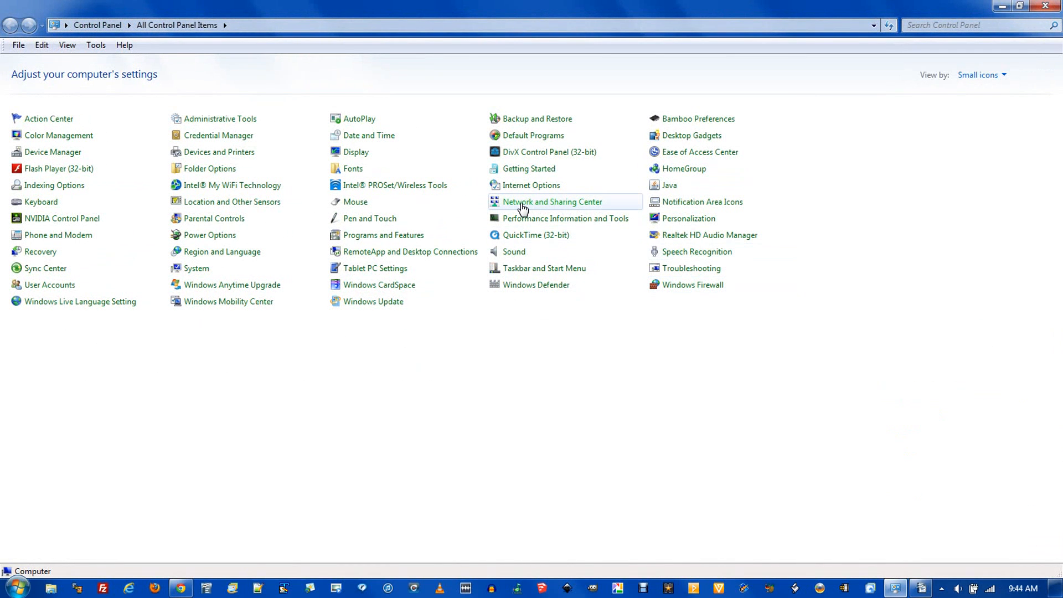
left_click(552, 202)
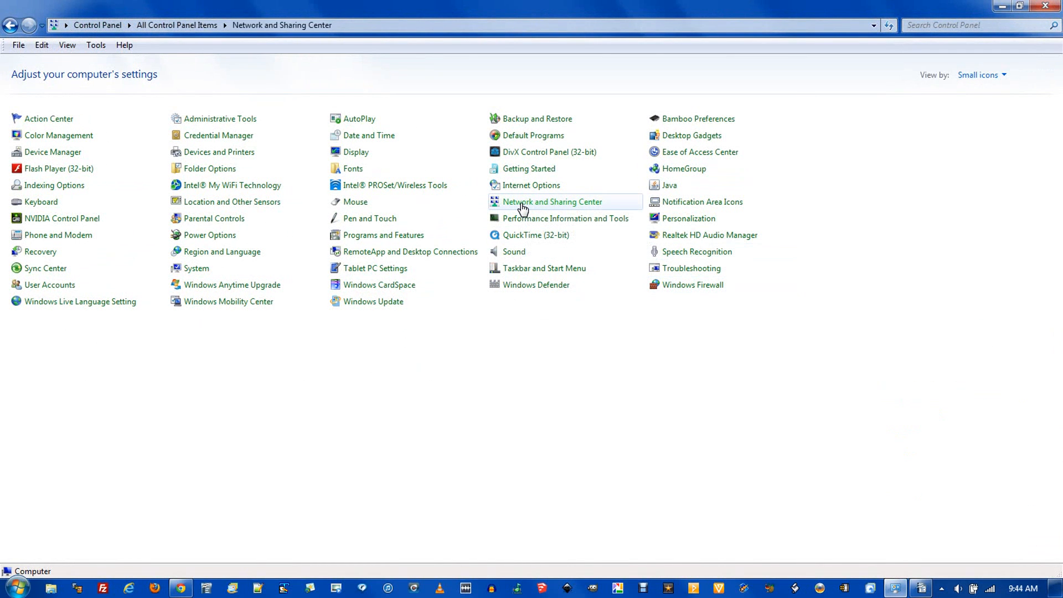
left_click(551, 201)
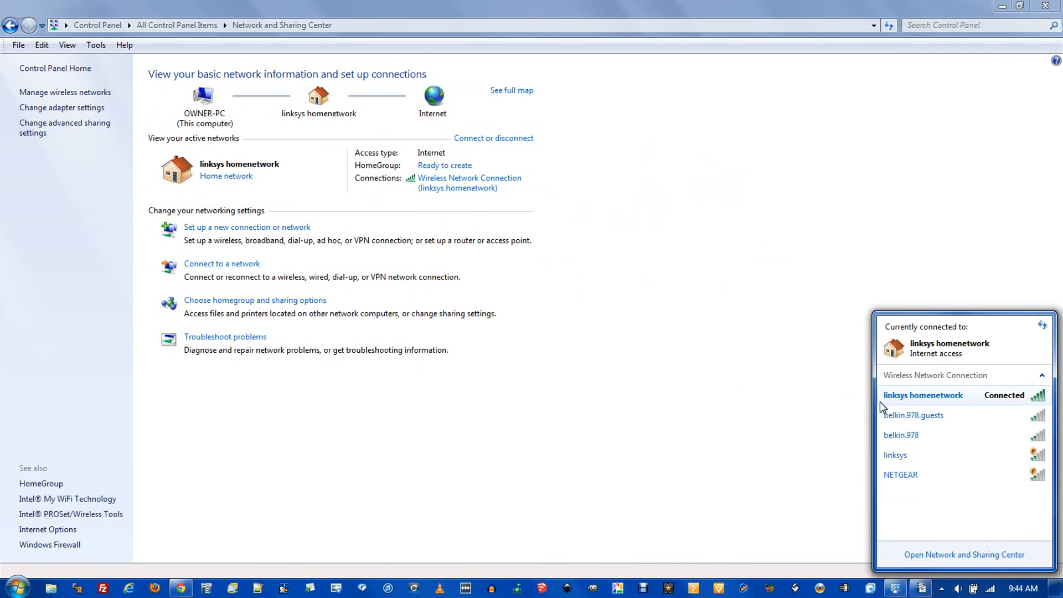
mouse_move(916, 403)
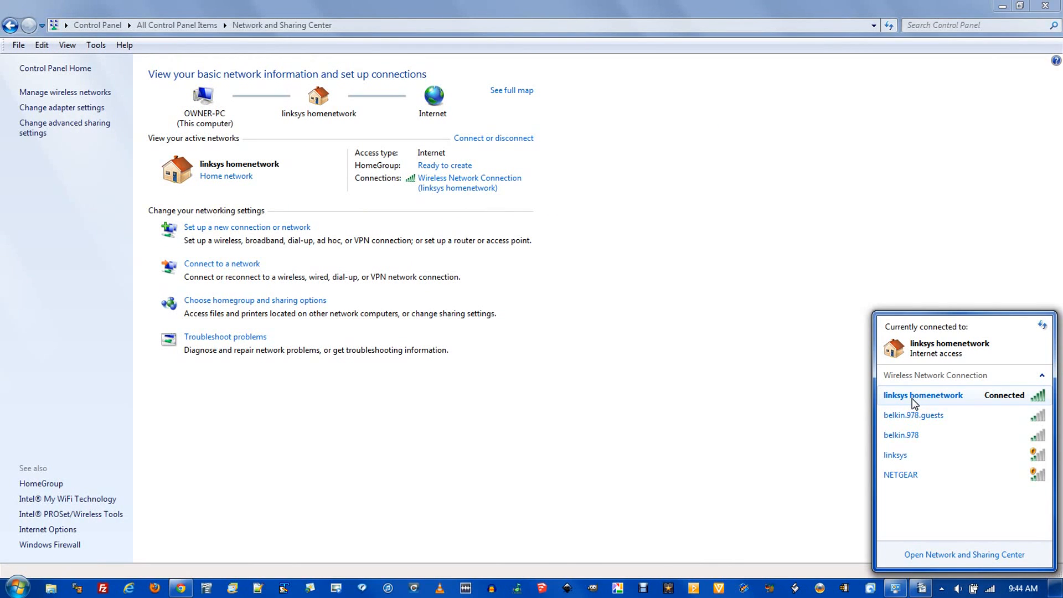
- View the linksys homenetwork wireless properties on the Security settings, key masked
right_click(922, 395)
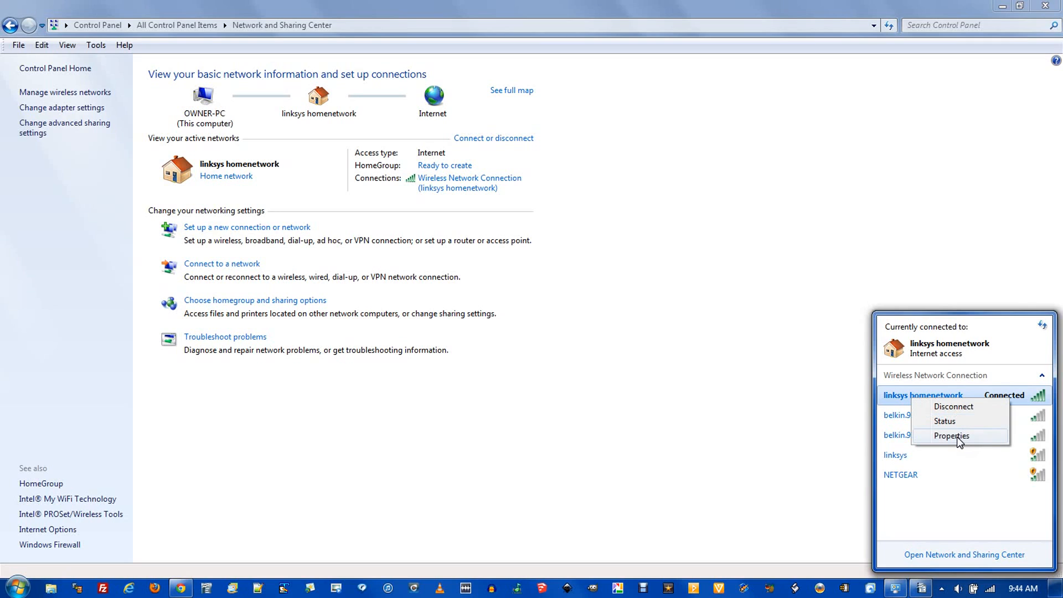
left_click(952, 435)
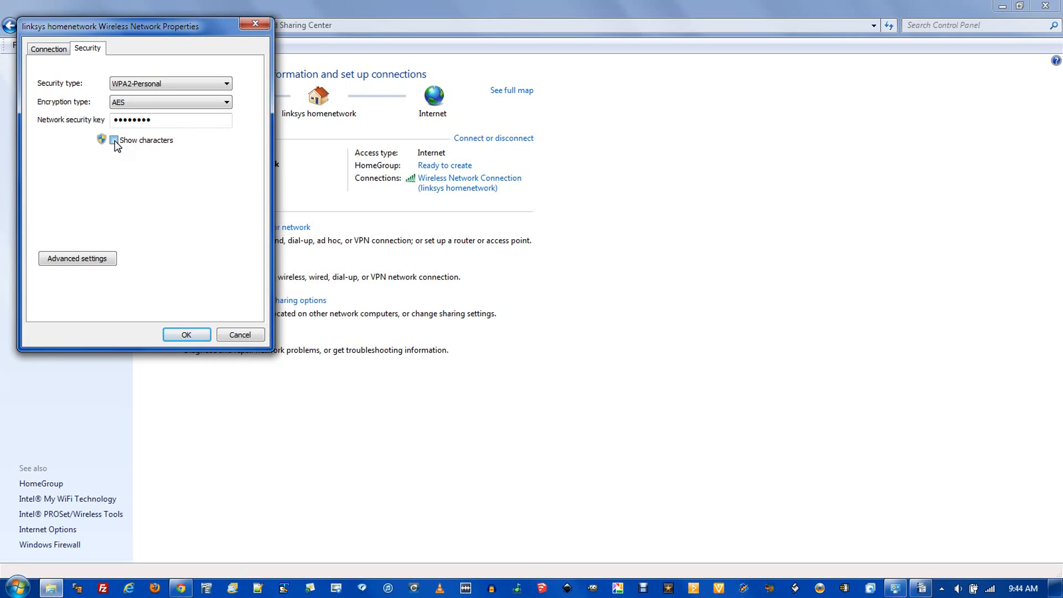
- Enable Show characters to reveal the security key, then return to All Control Panel Items
left_click(114, 140)
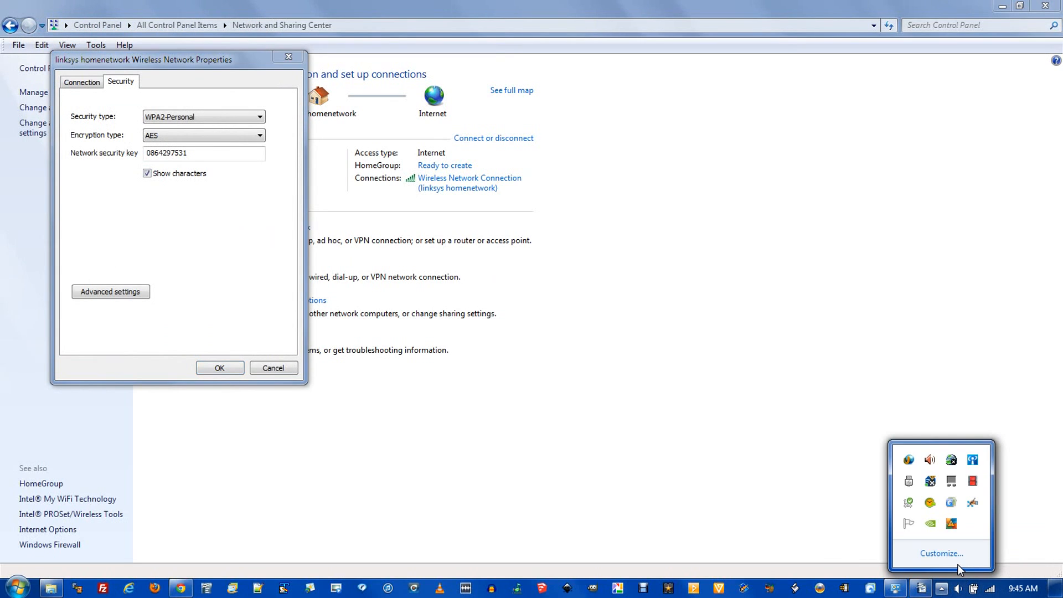
mouse_move(832, 495)
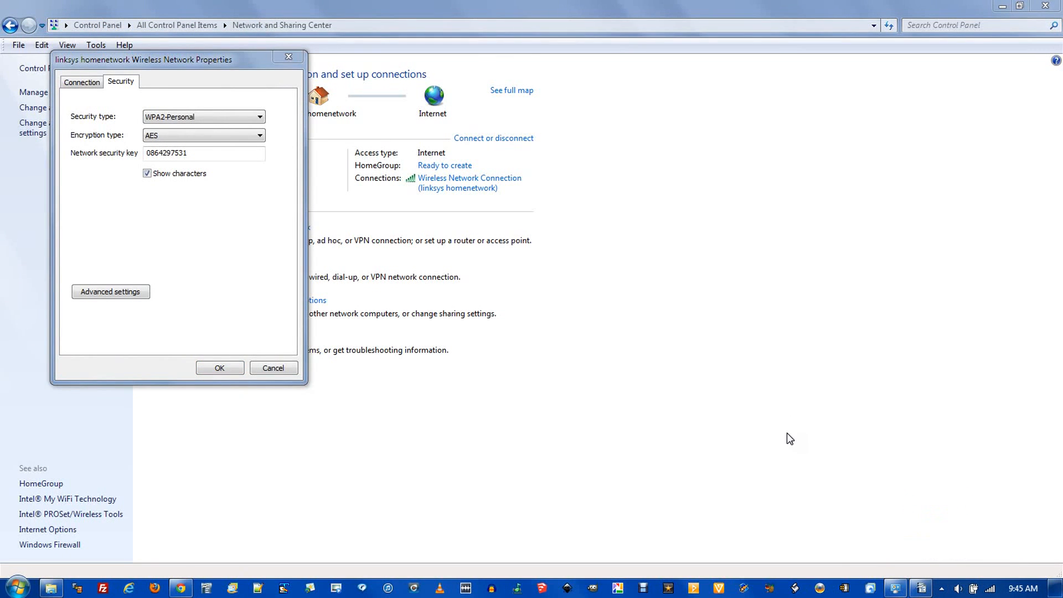
left_click(273, 368)
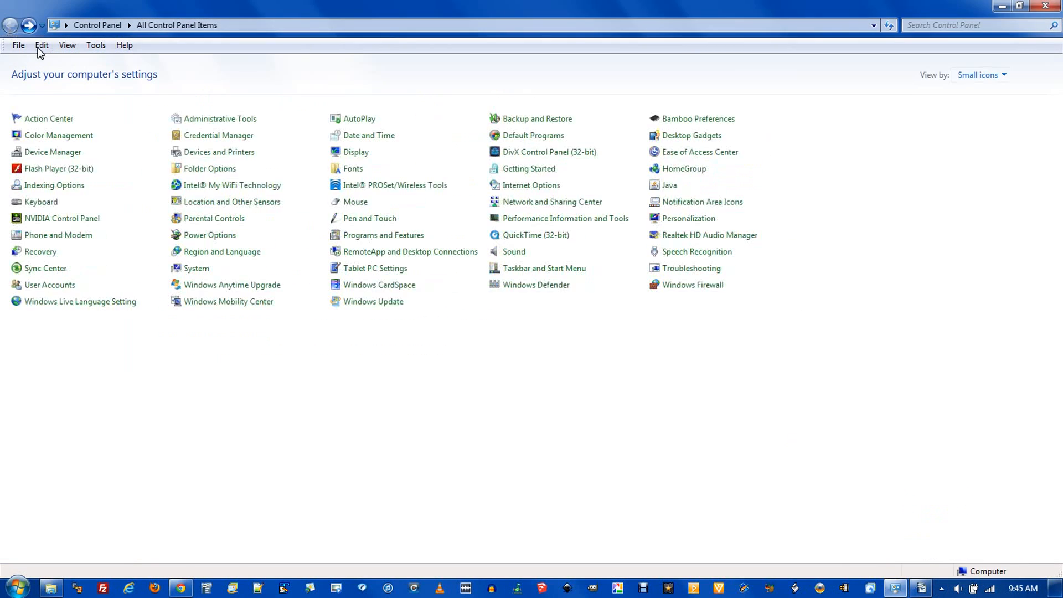
mouse_move(551, 202)
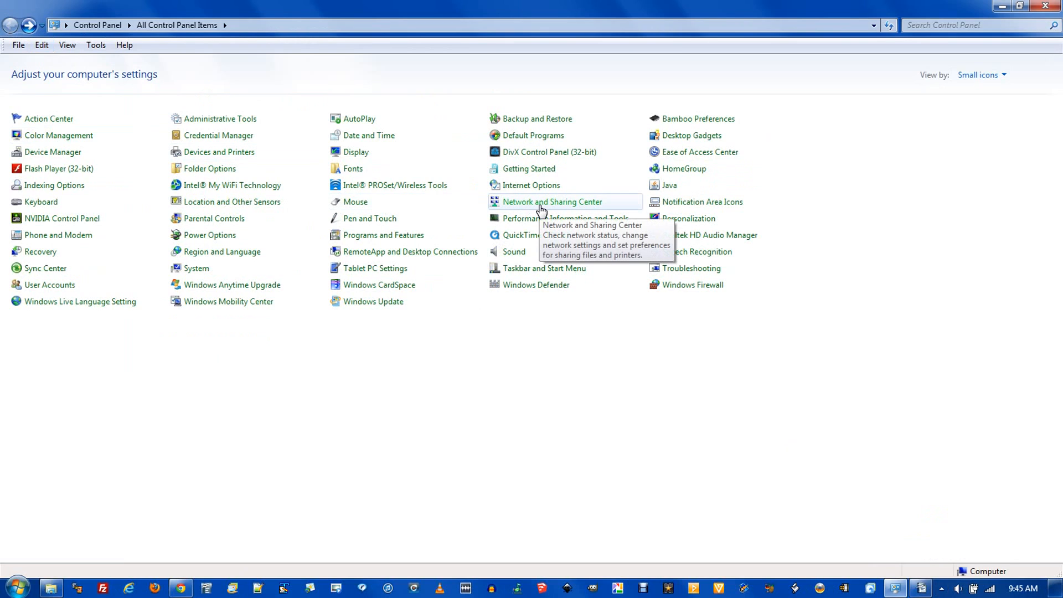
mouse_move(552, 202)
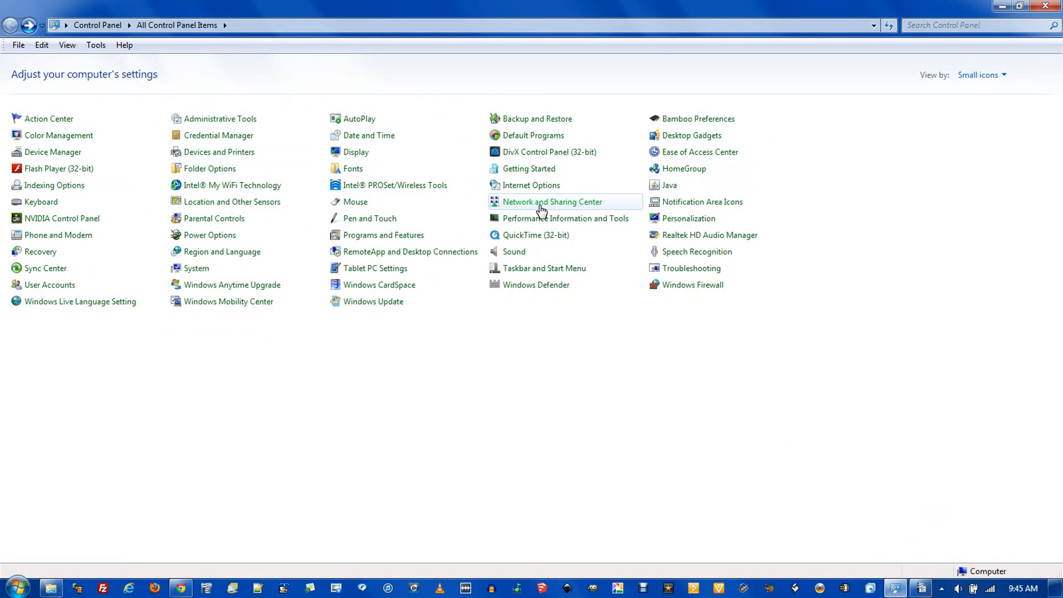